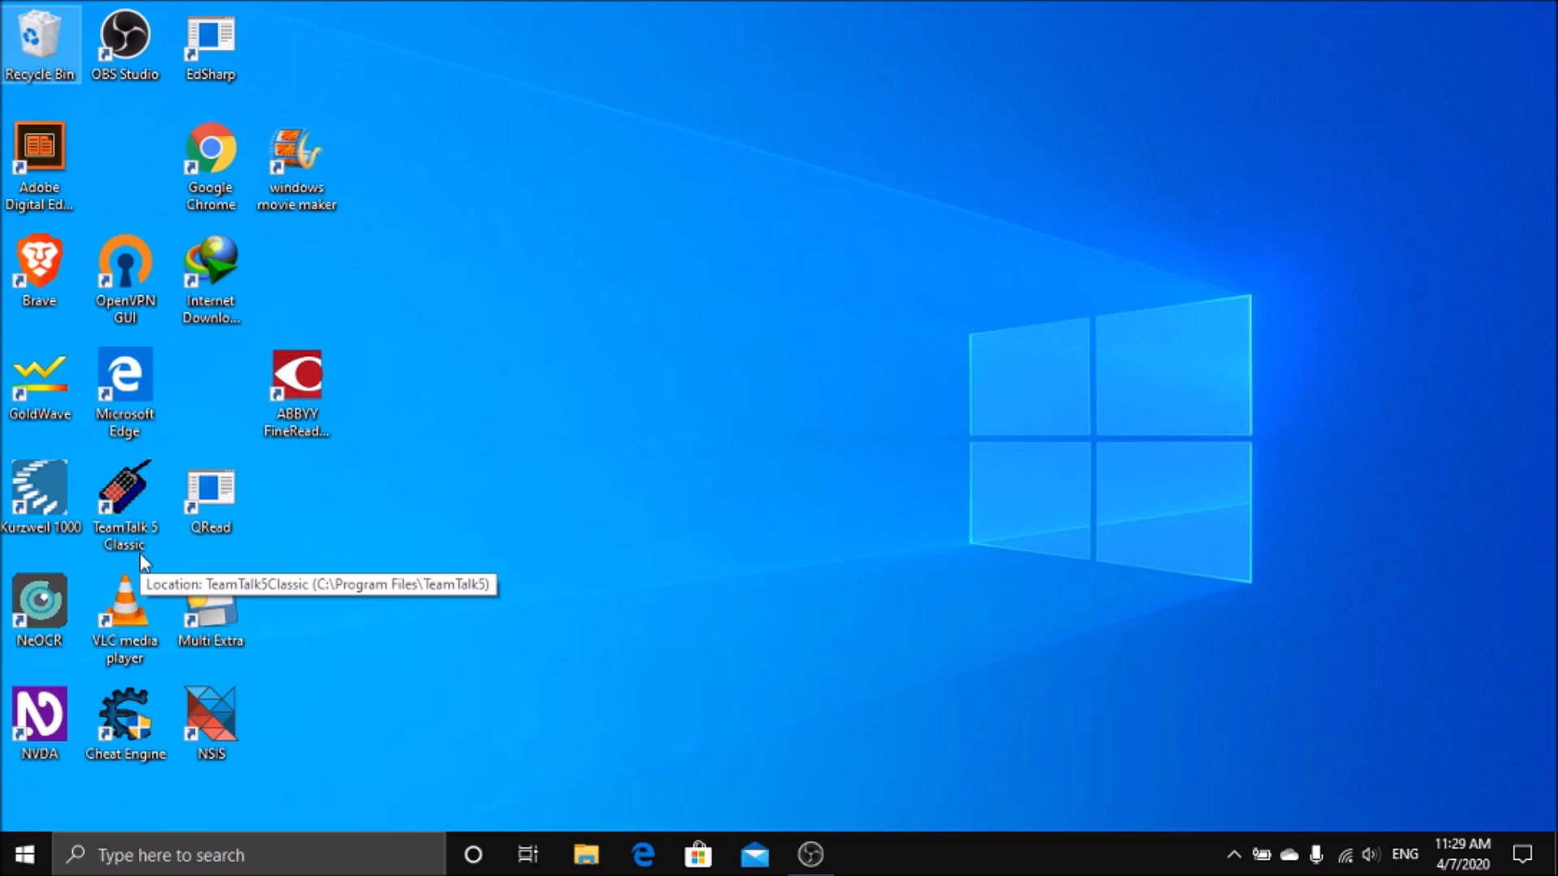
mouse_move(140, 562)
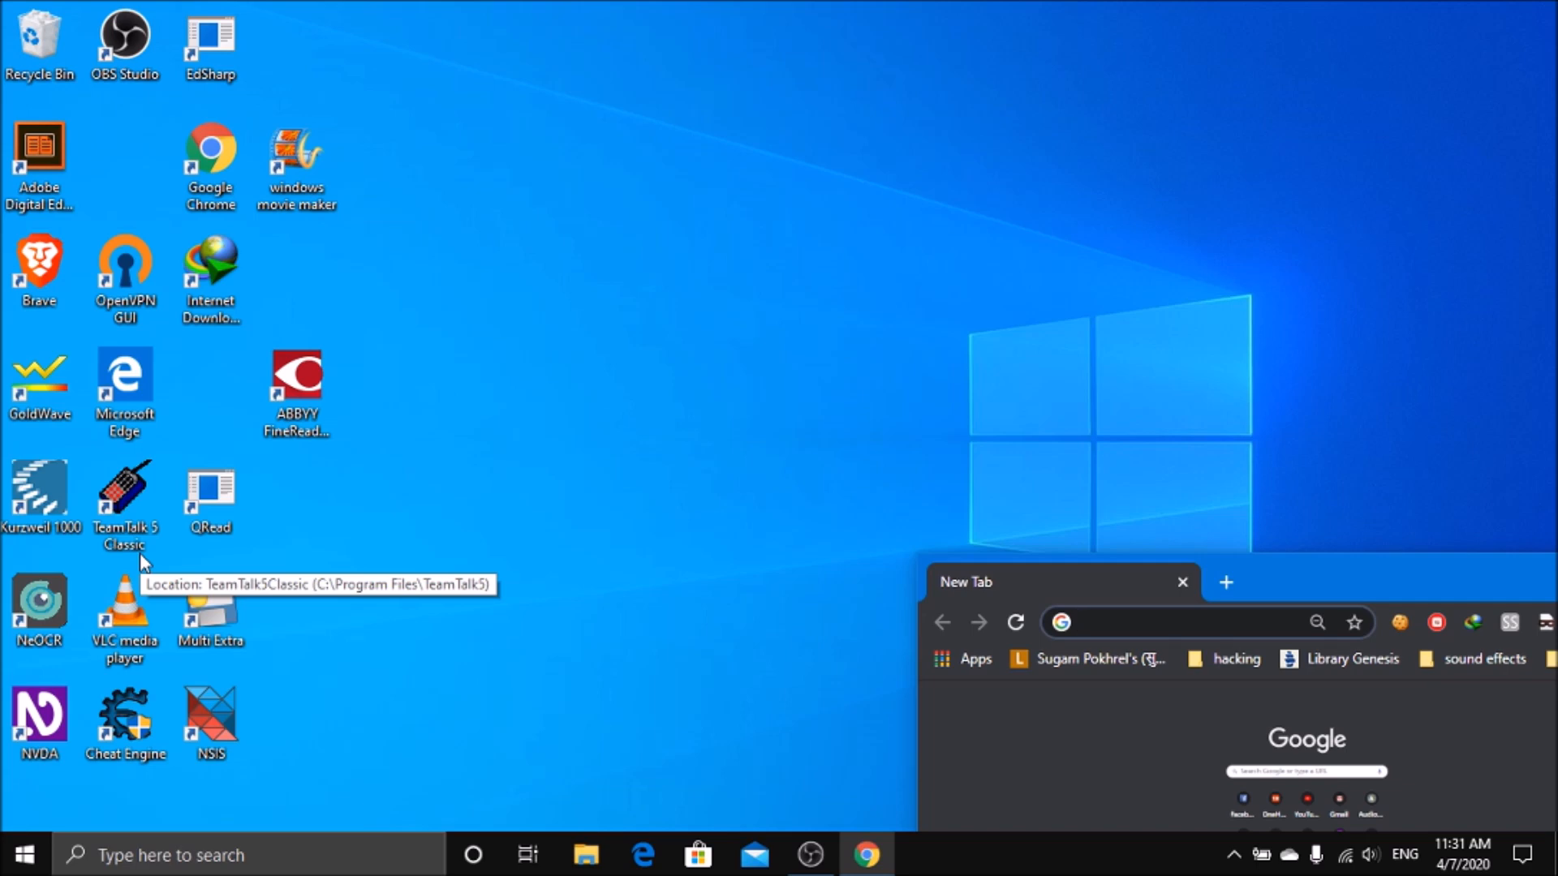
- Navigate to acapela-nvda.com via the address bar search 'acupela nvda'
left_click(1171, 621)
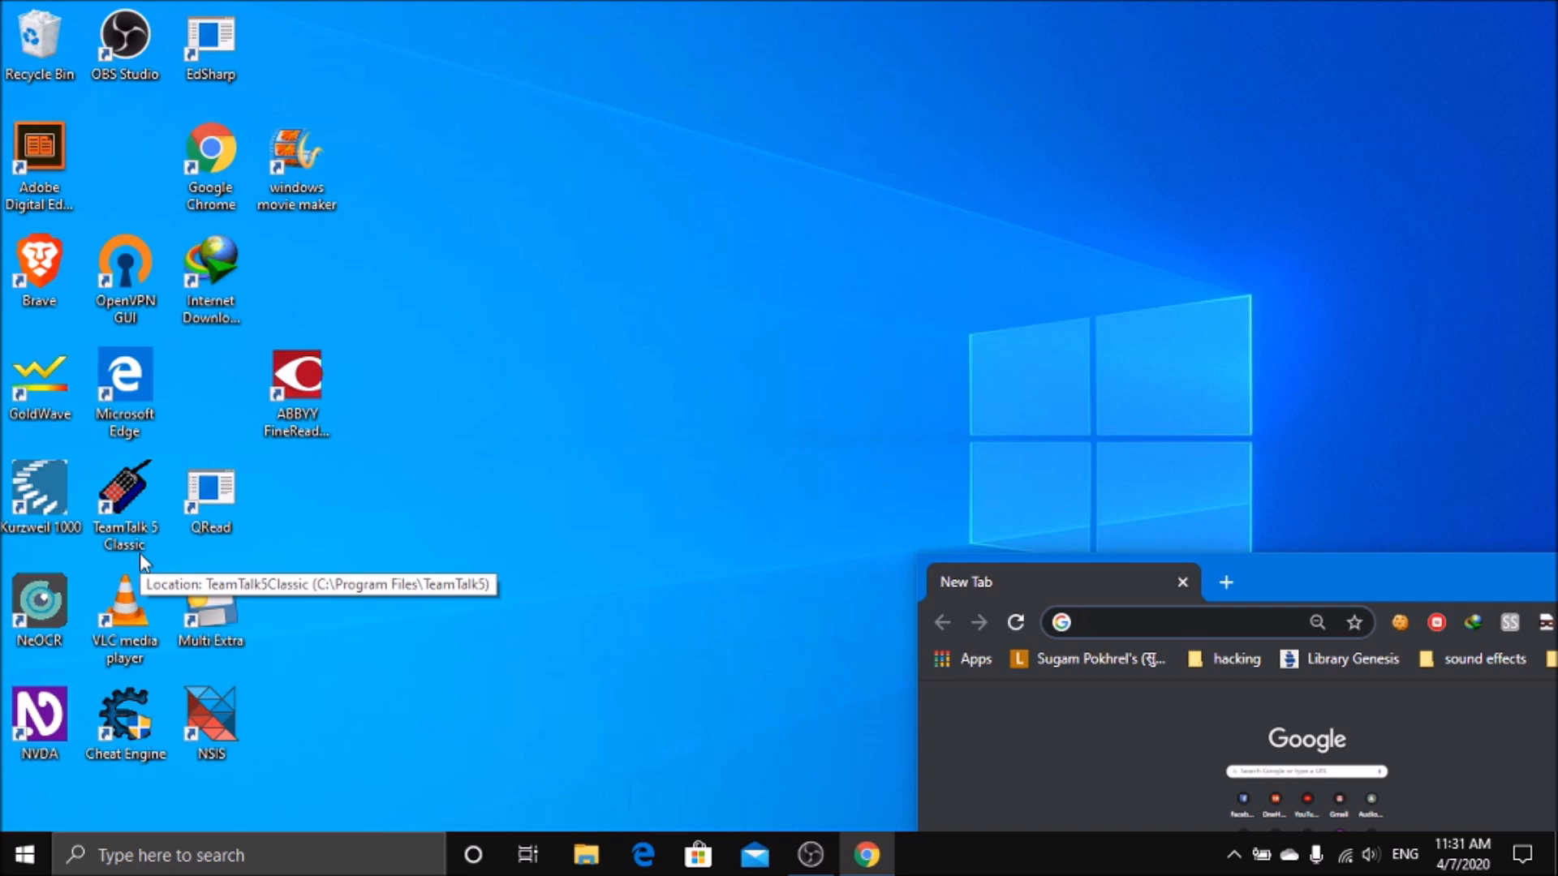
type("acupela nvda")
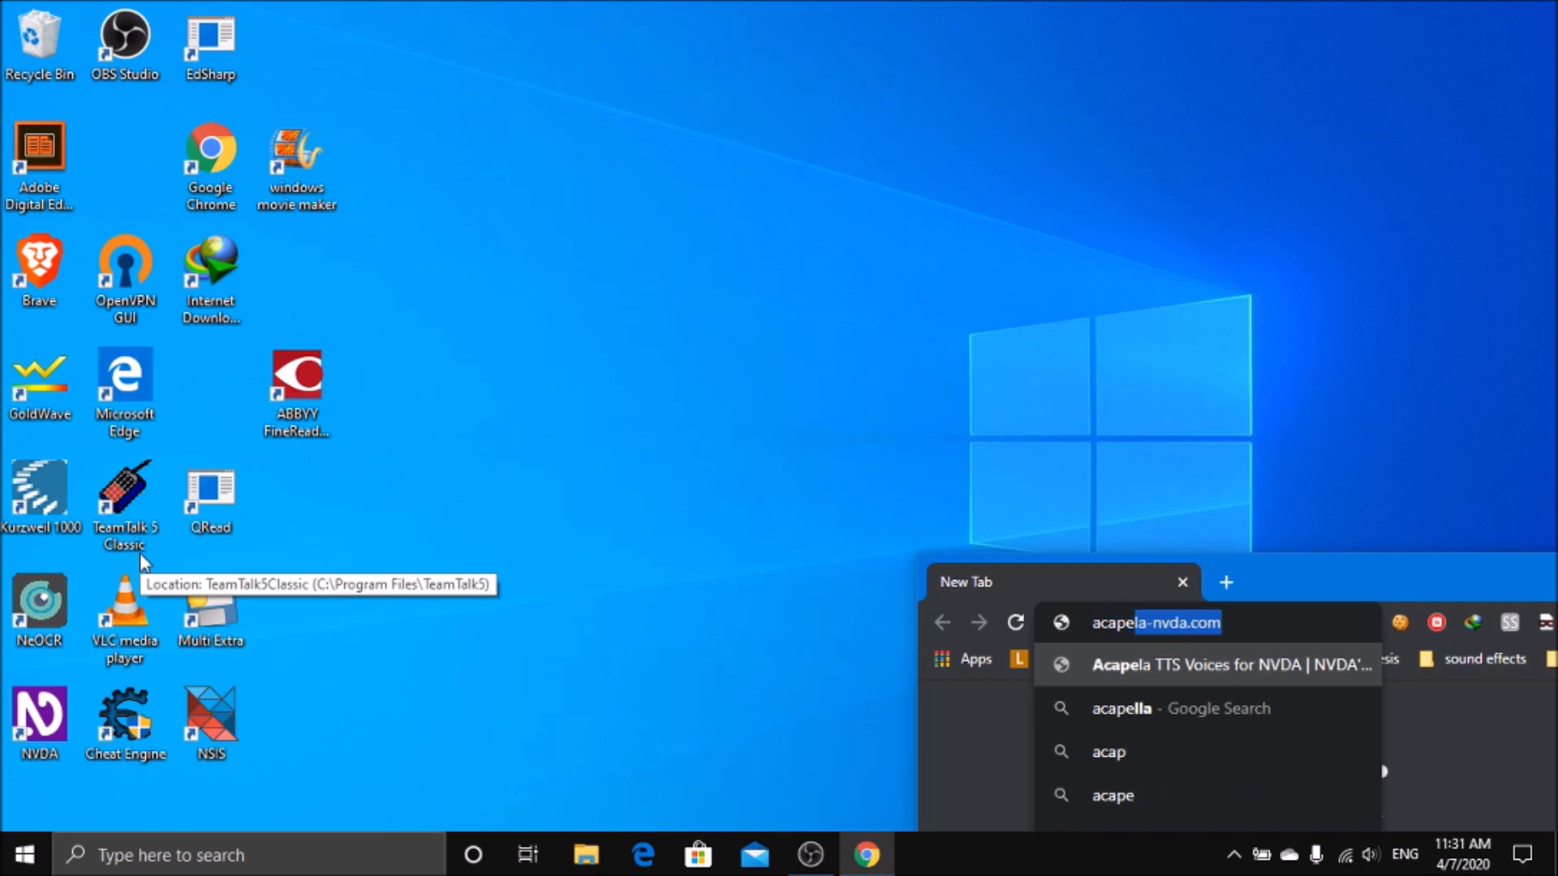
type("a")
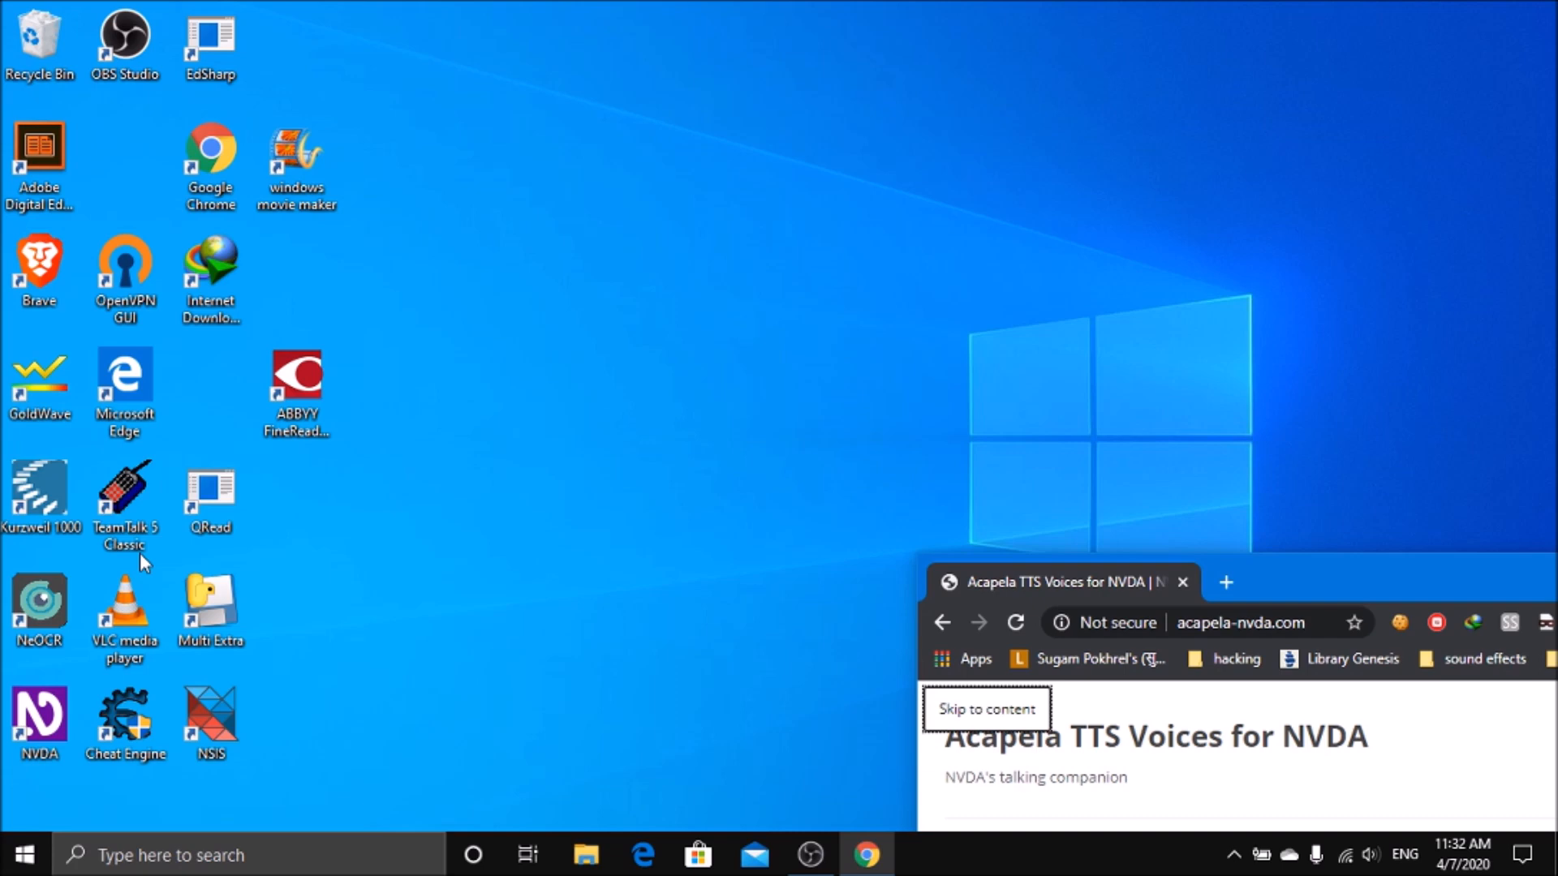
- Show the COVID-19 free 90-day access offer for NVDA users in full-screen view
scroll("down", 3)
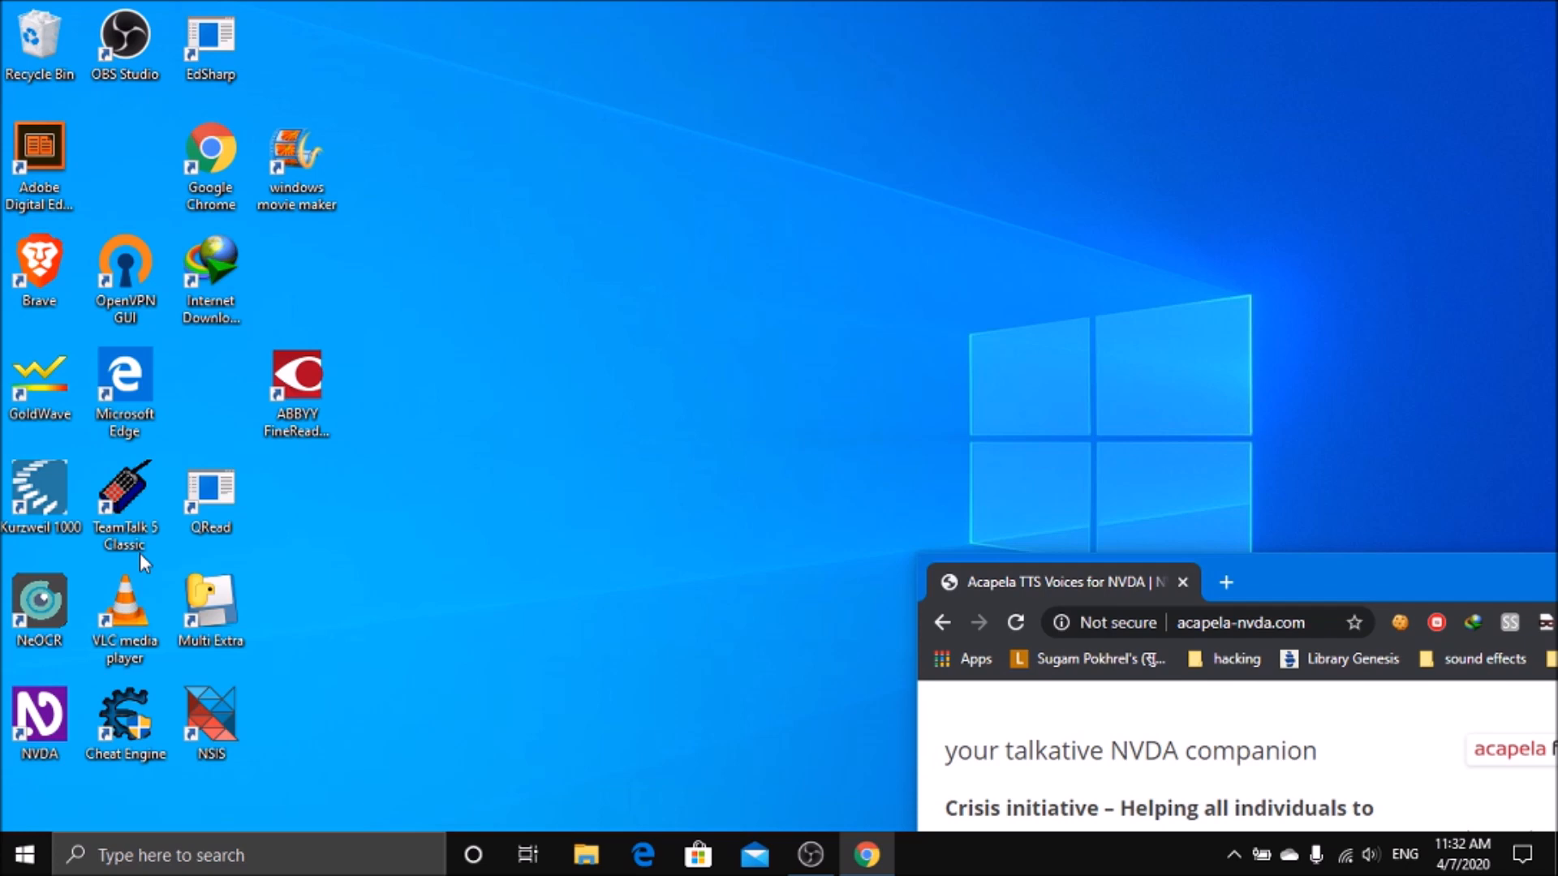
scroll("down", 3)
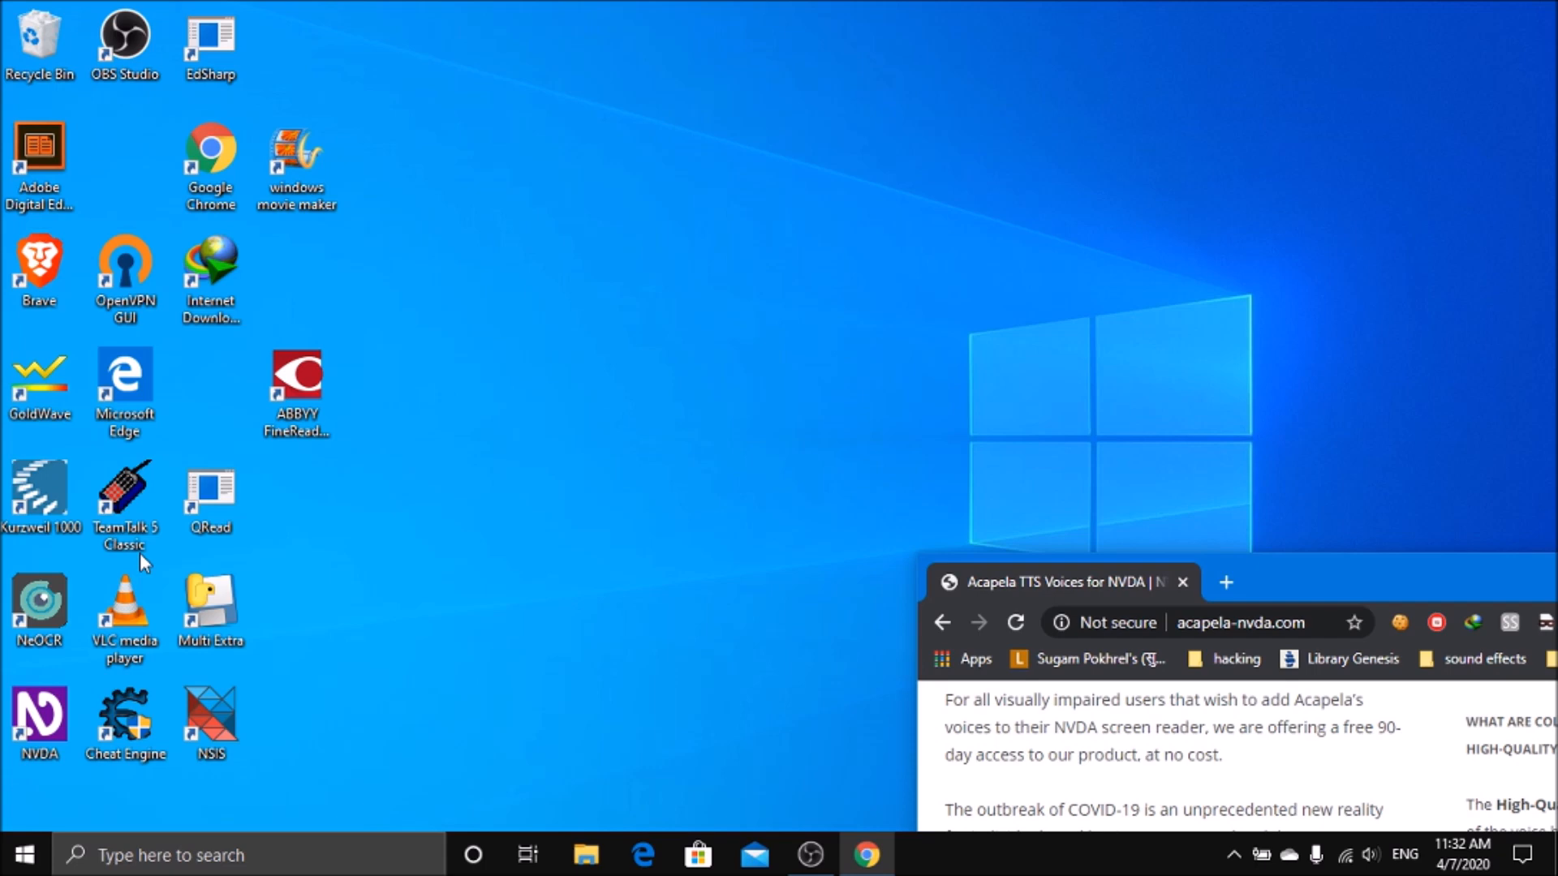
scroll("down", 3)
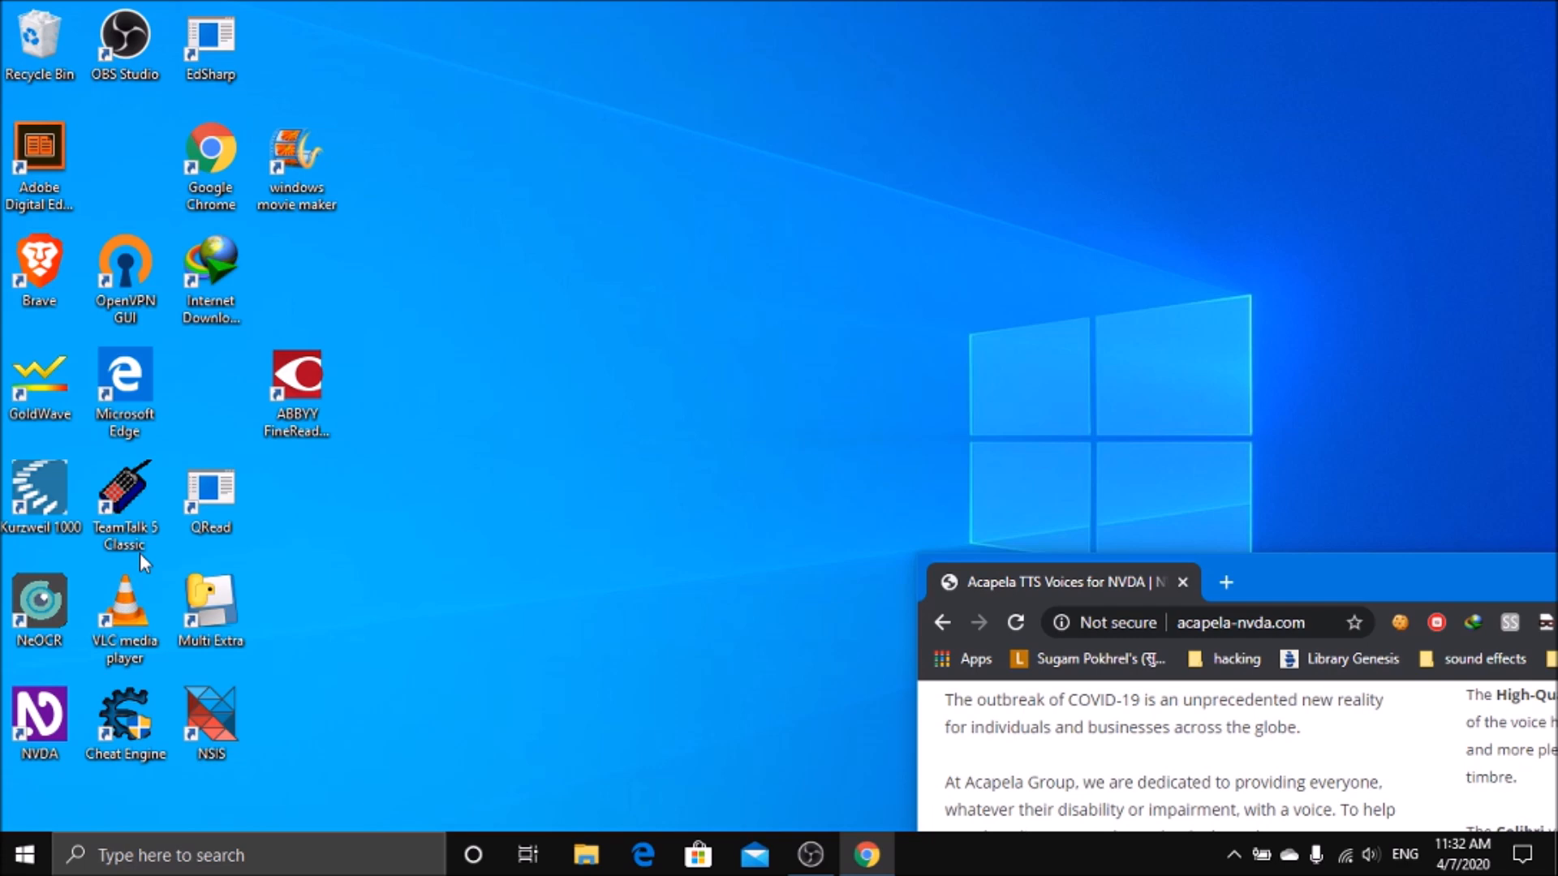
key("f11")
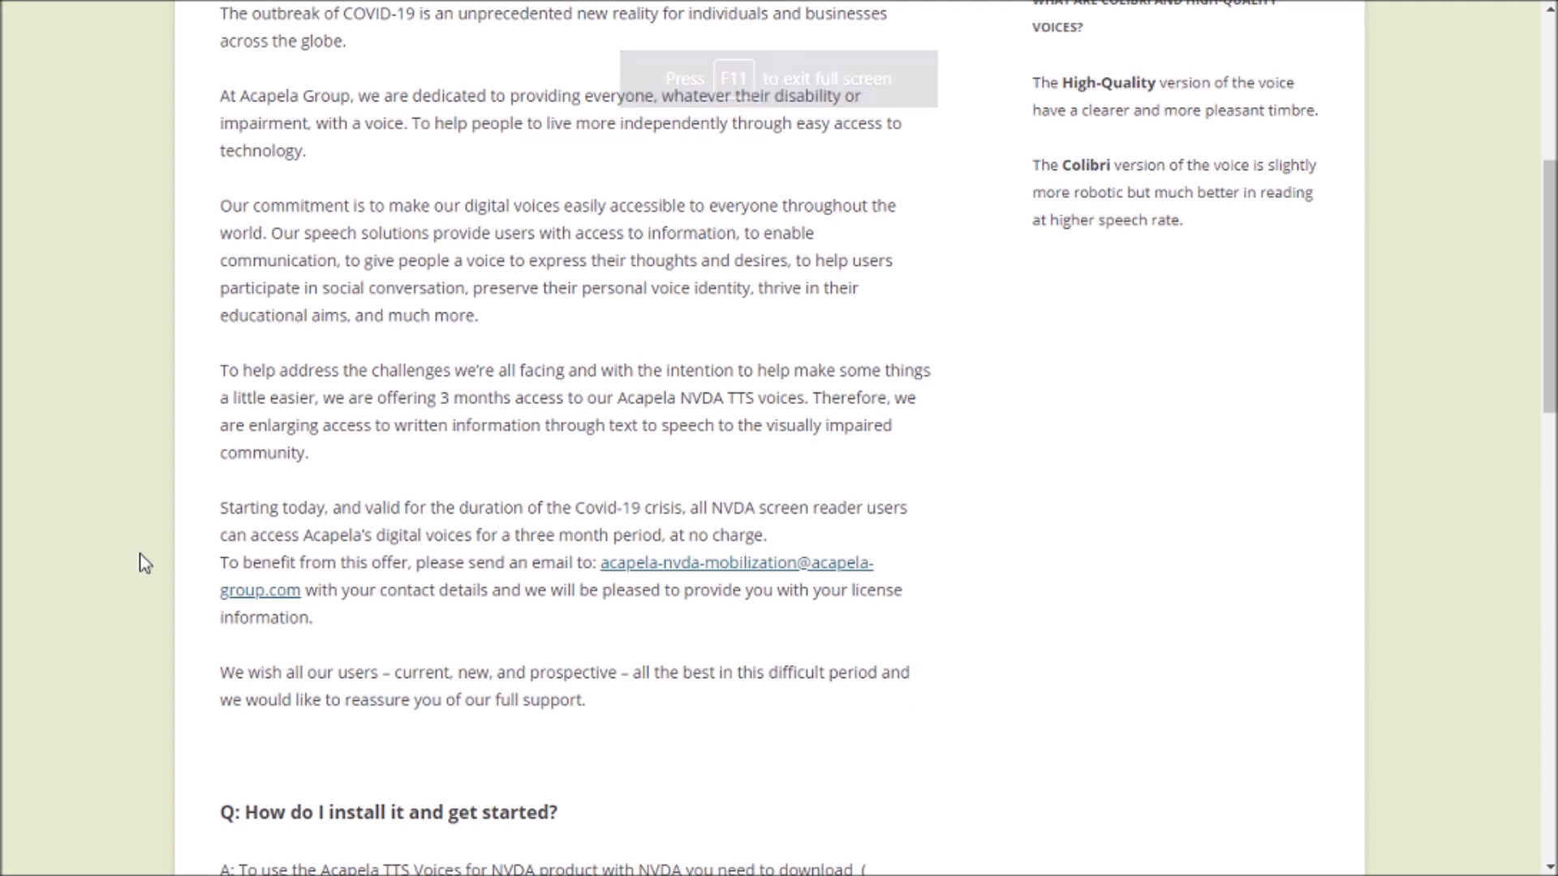